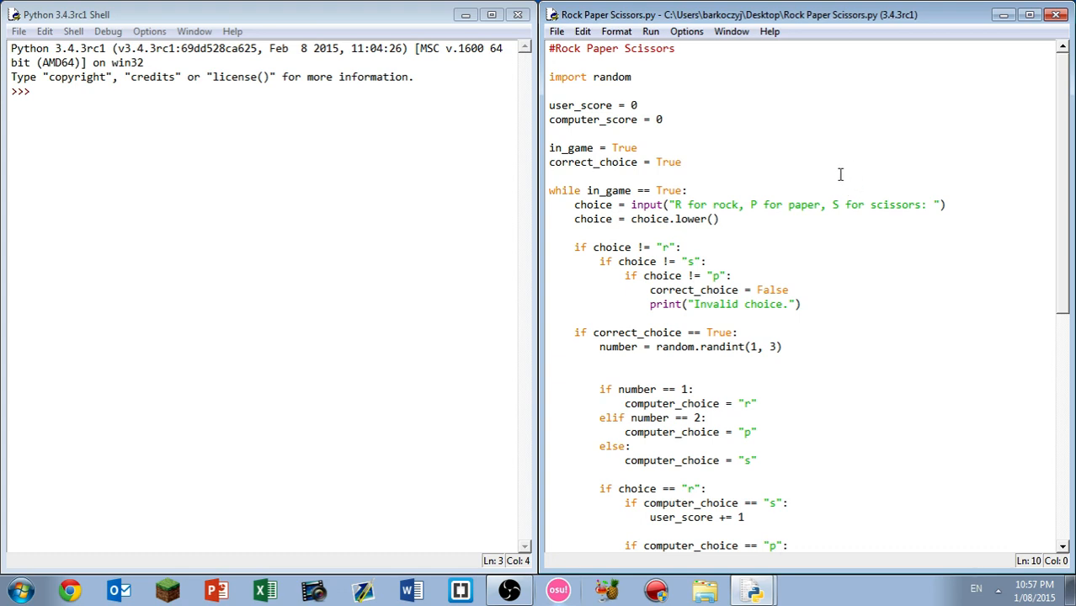
Step: Review the script's choice-handling lines in the editor, highlighting parts of the code
left_click(737, 275)
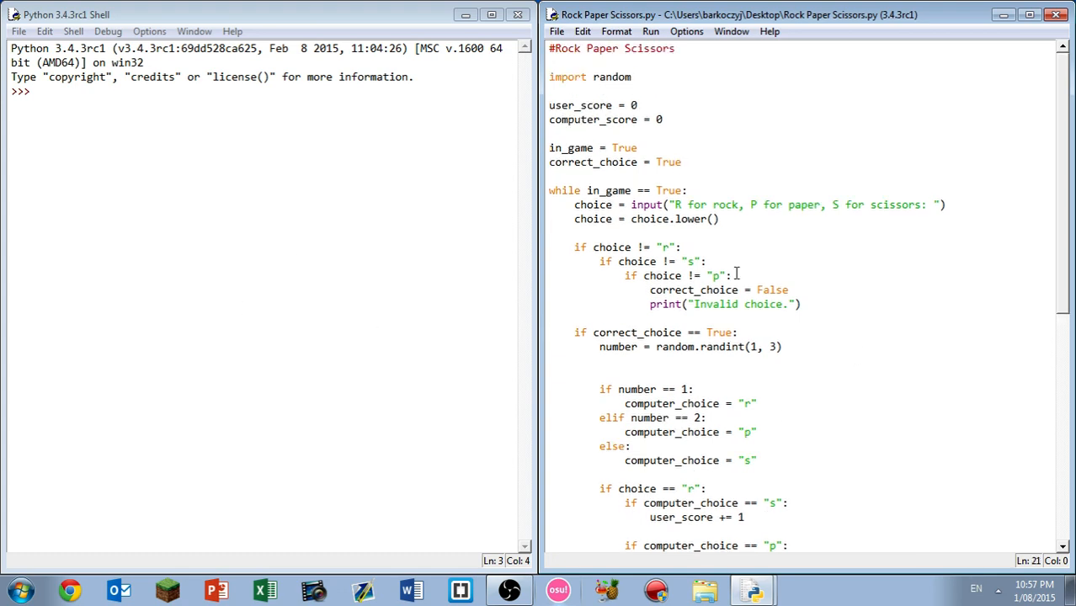
left_click(637, 77)
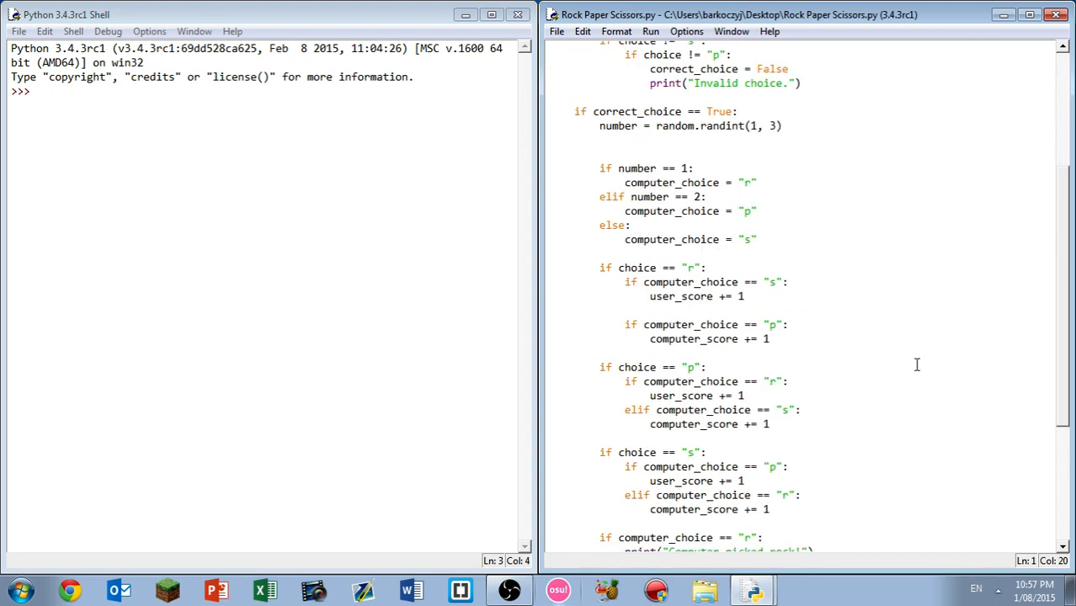
scroll("down", 3)
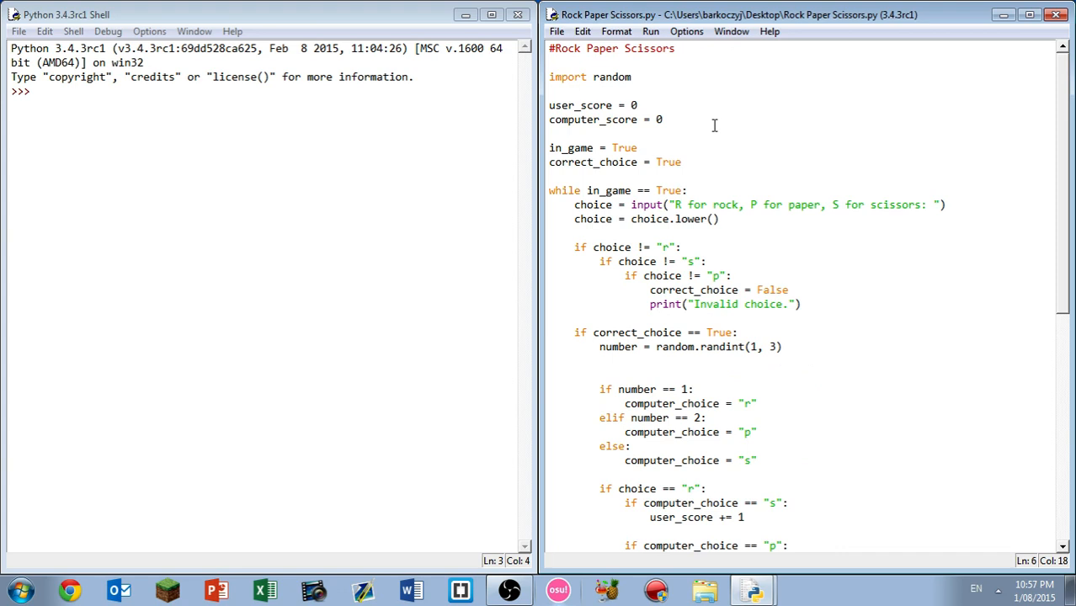
left_click(662, 120)
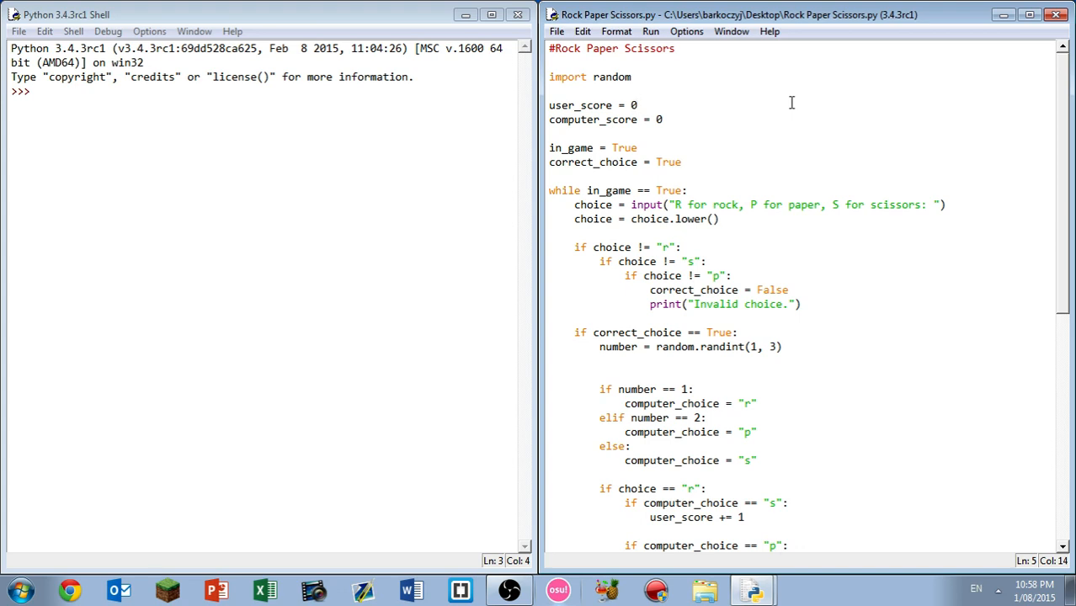
triple_click(592, 105)
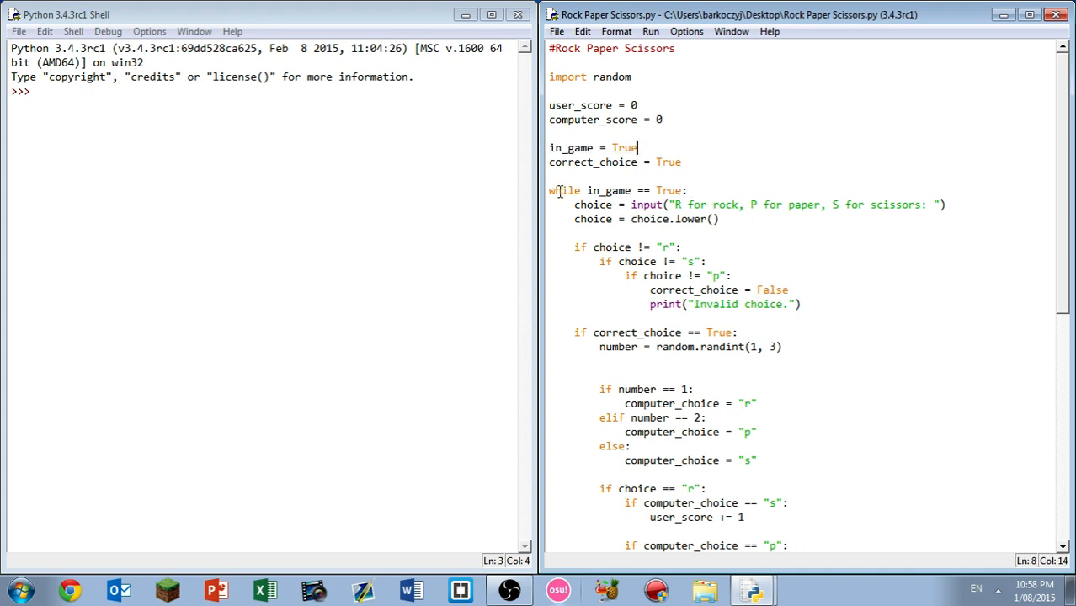
left_click(837, 158)
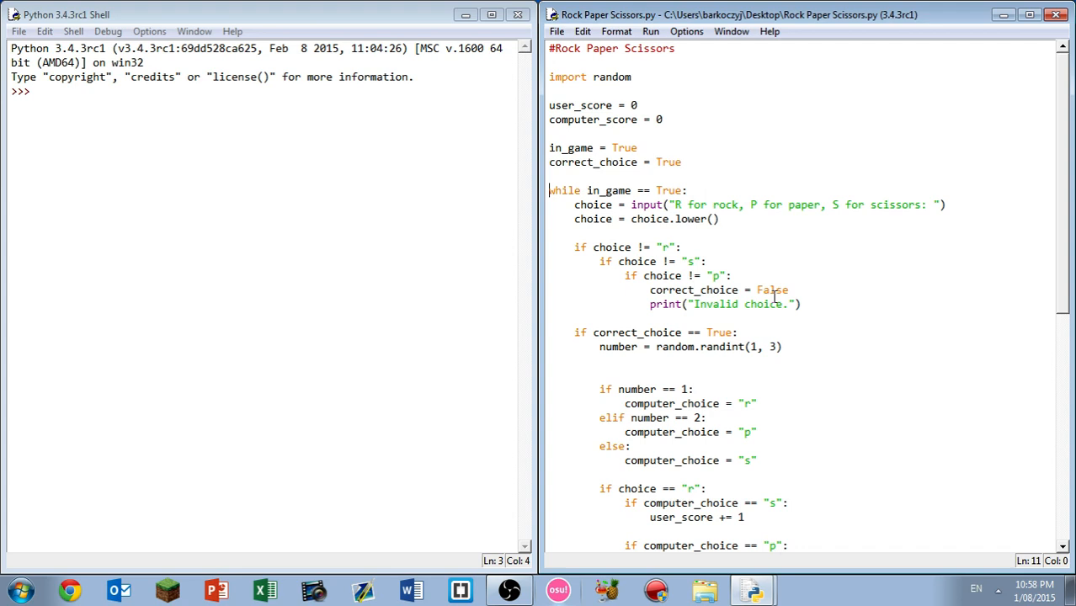
double_click(593, 205)
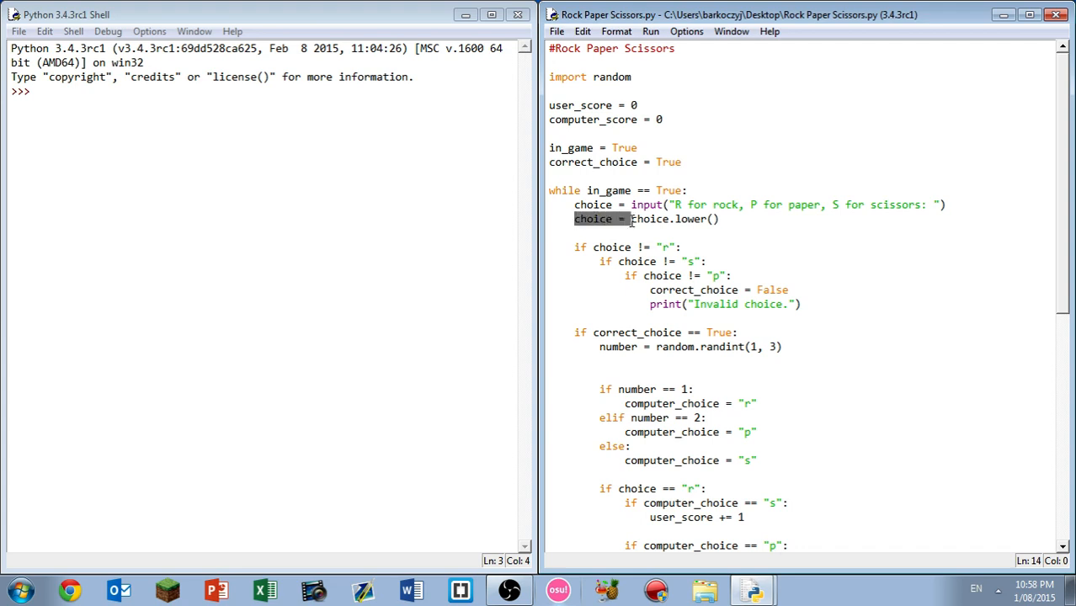
left_click(735, 275)
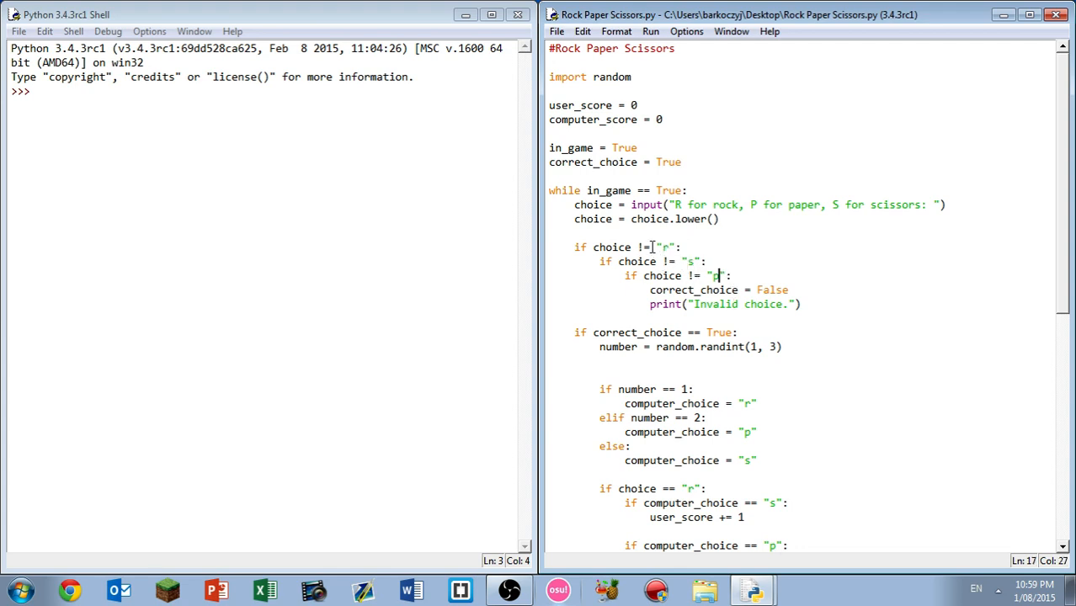
Step: Walk through the input loop and add the line correct_choice = True
left_click_drag(710, 261, 733, 275)
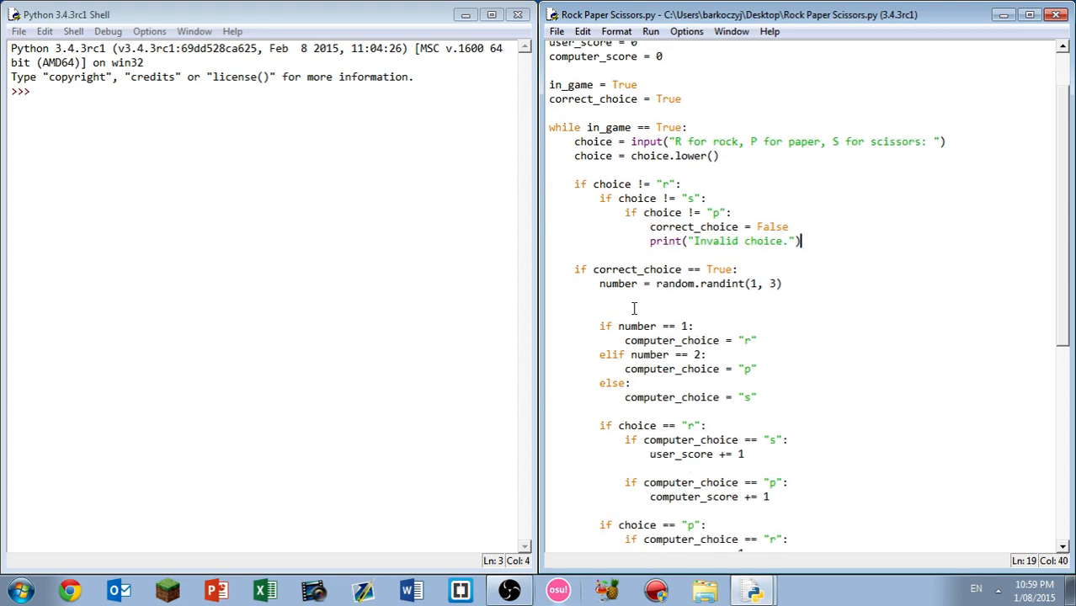
left_click(739, 269)
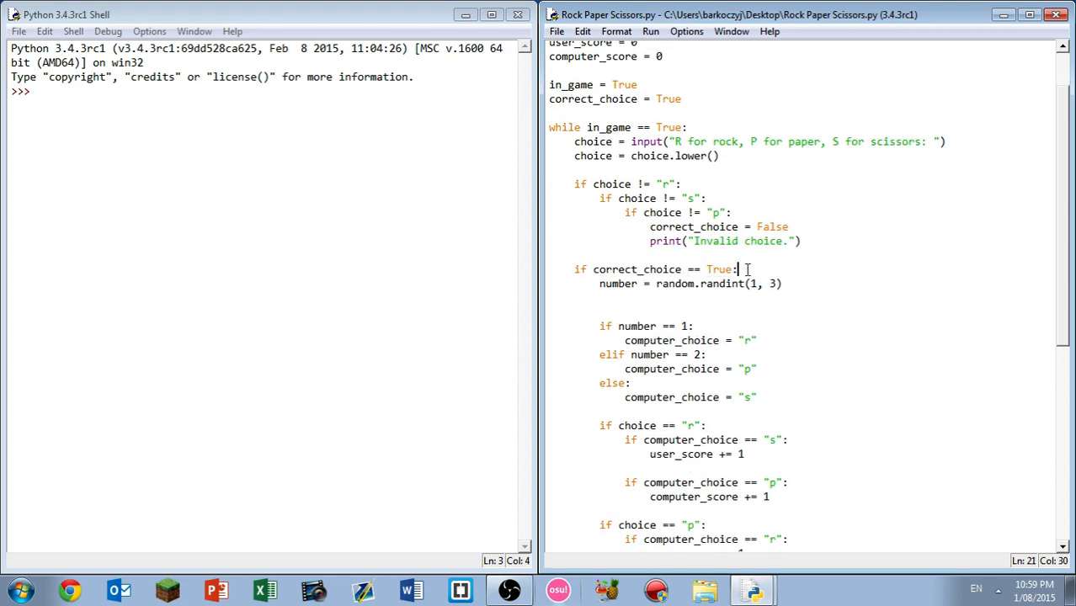
left_click_drag(600, 284, 781, 297)
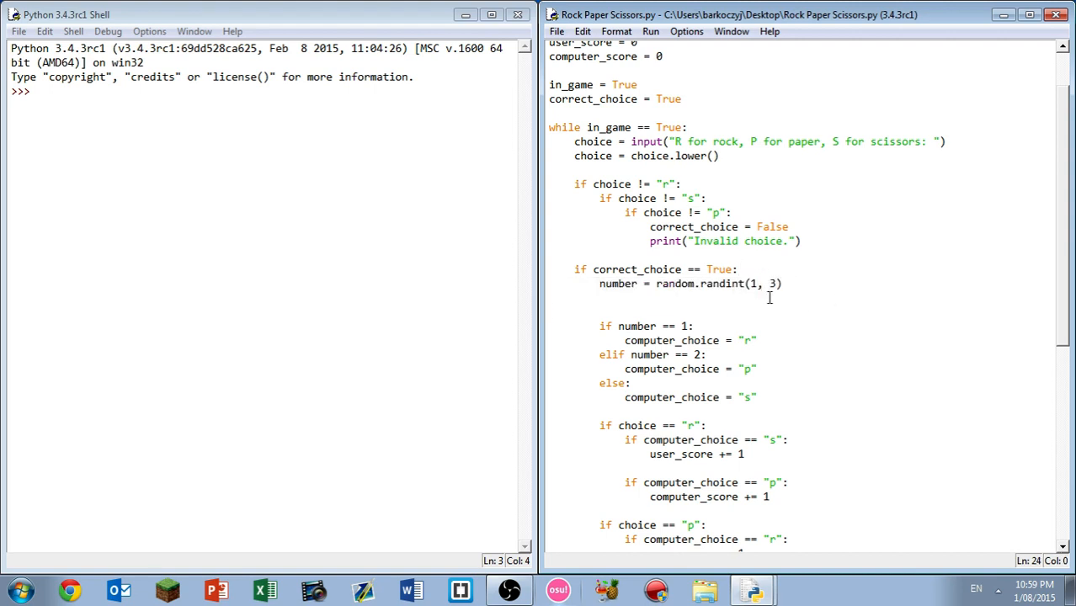
left_click(757, 284)
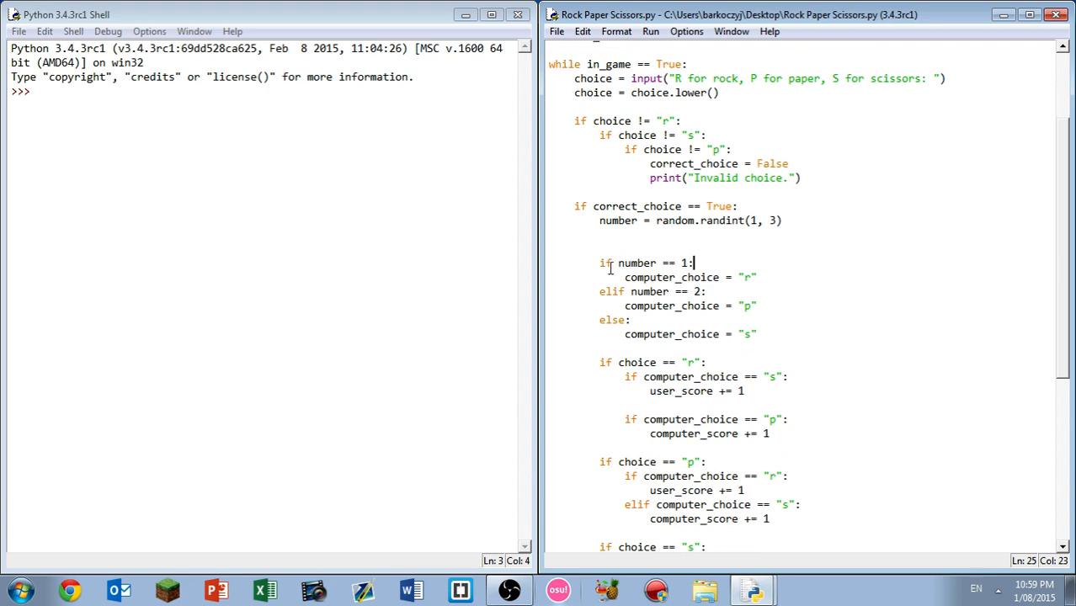
scroll("down", 3)
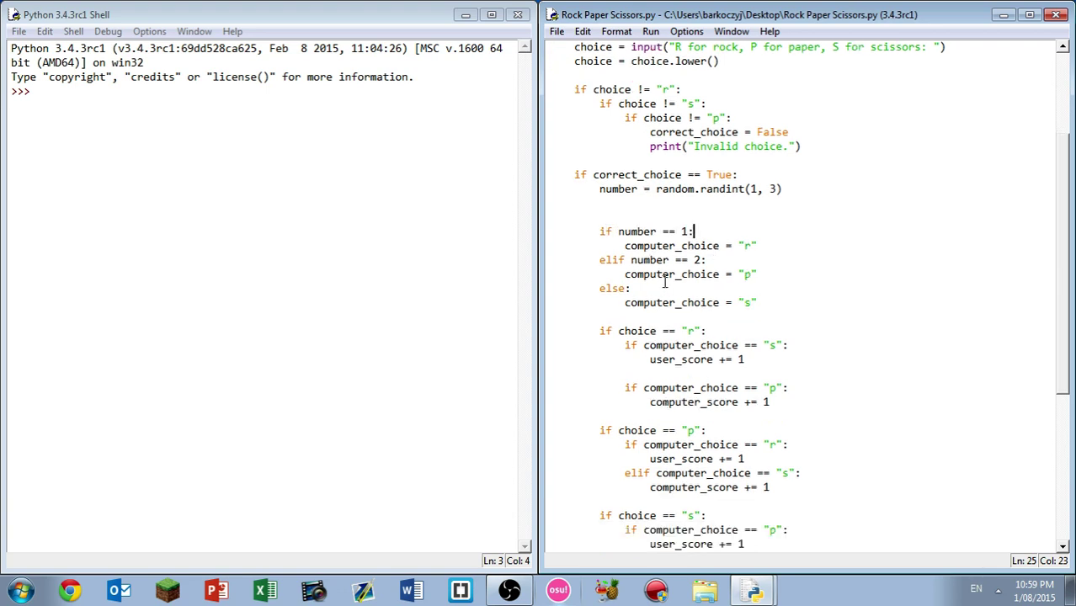
left_click(647, 289)
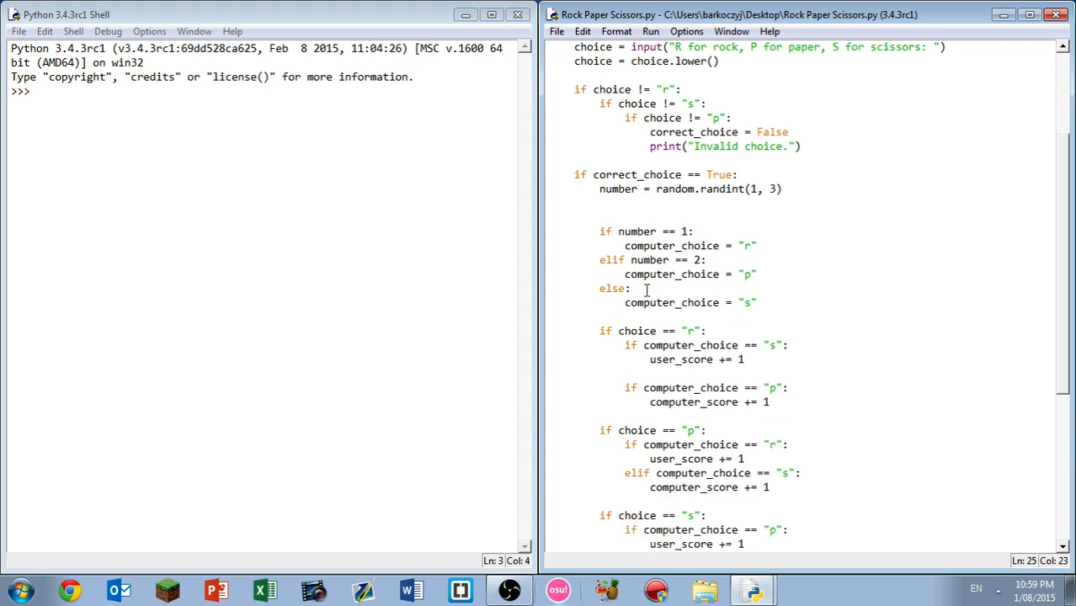
left_click(698, 231)
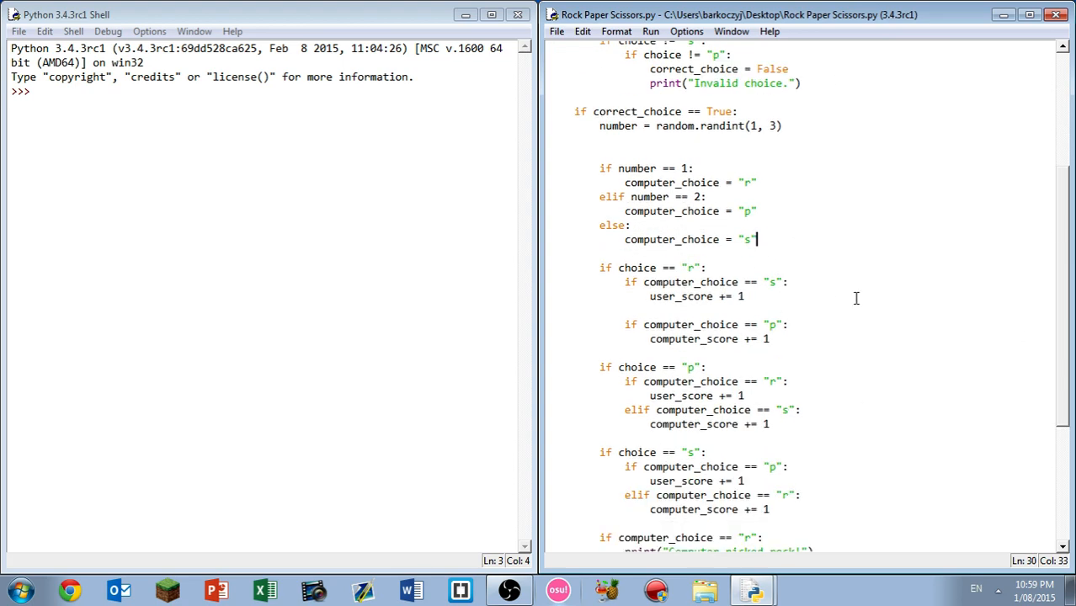
scroll("down", 3)
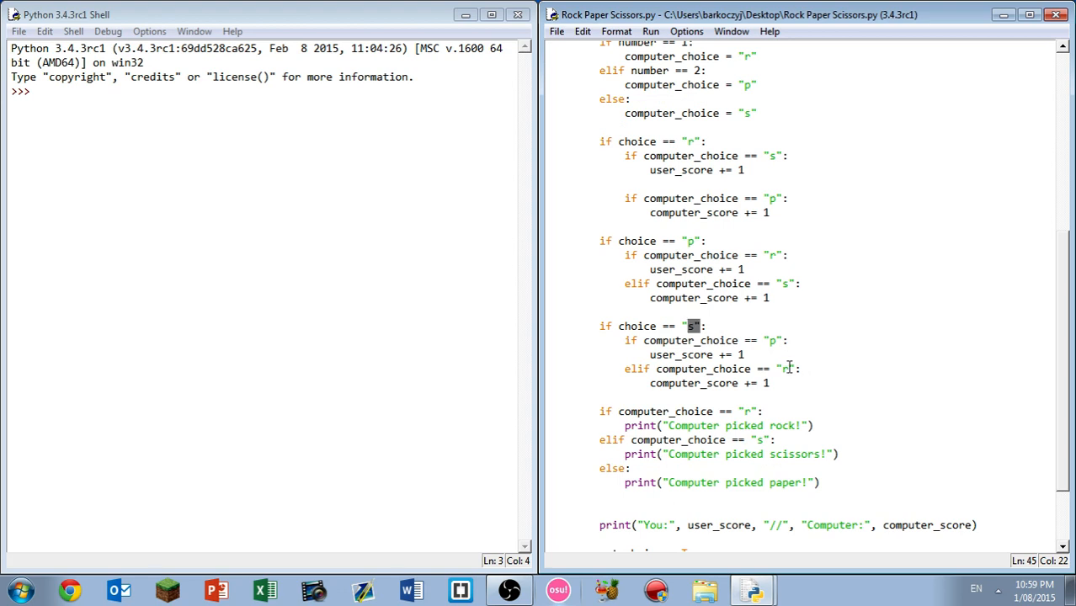
type("correct_choice = True")
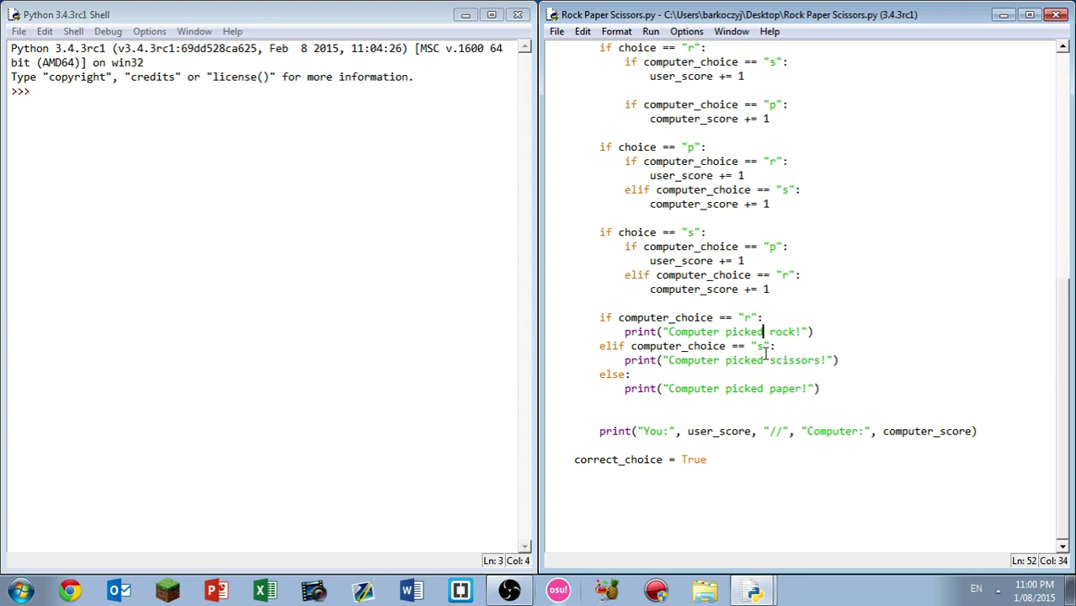
Step: Highlight the score line and the False in the invalid-choice branch, then run the module with F5
left_click_drag(695, 360, 809, 360)
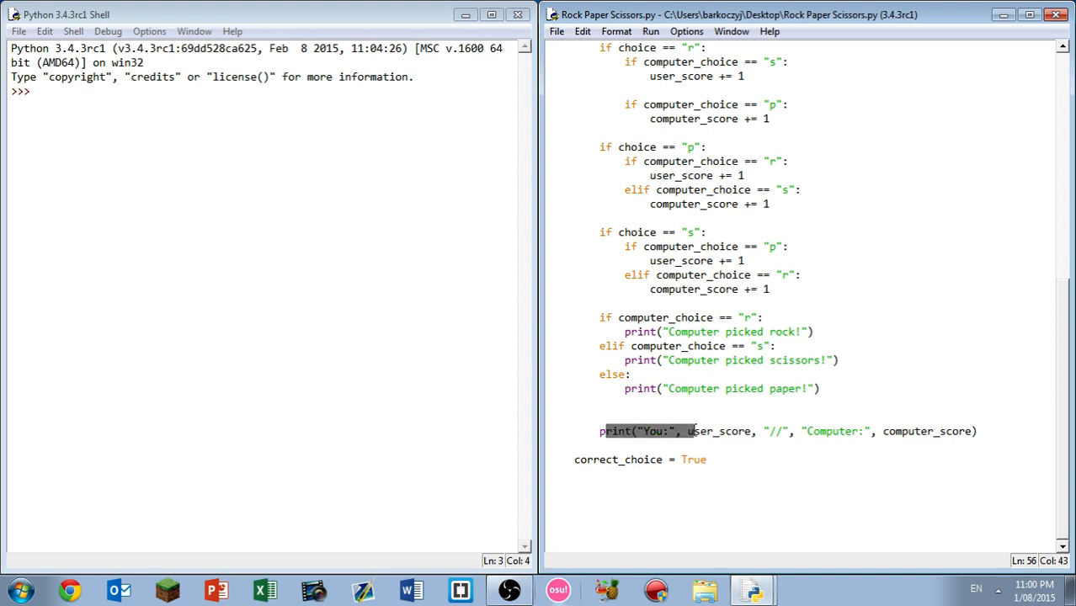
left_click(701, 432)
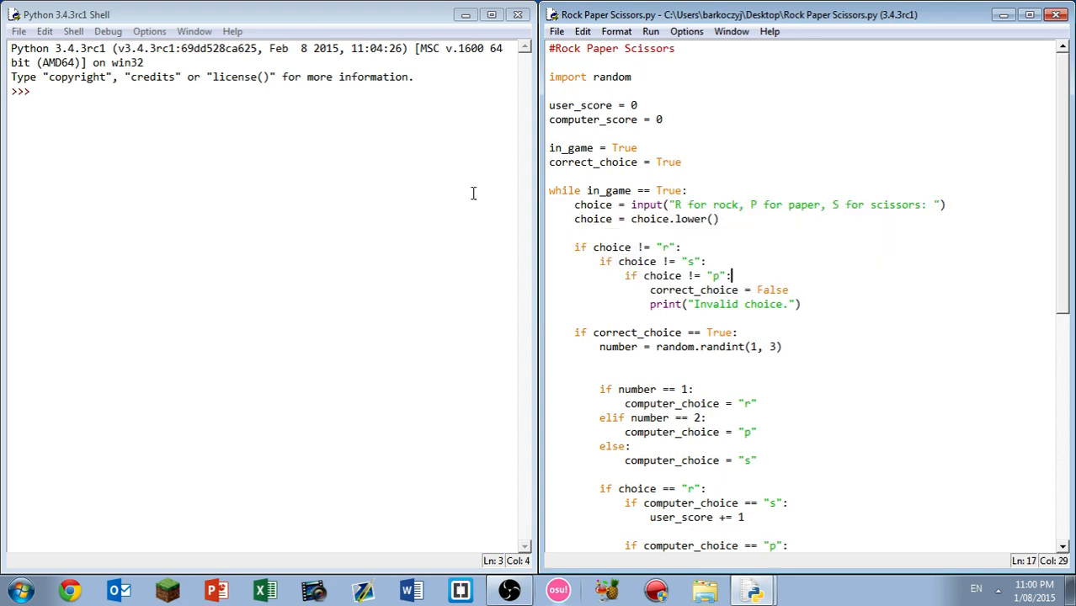
mouse_move(795, 326)
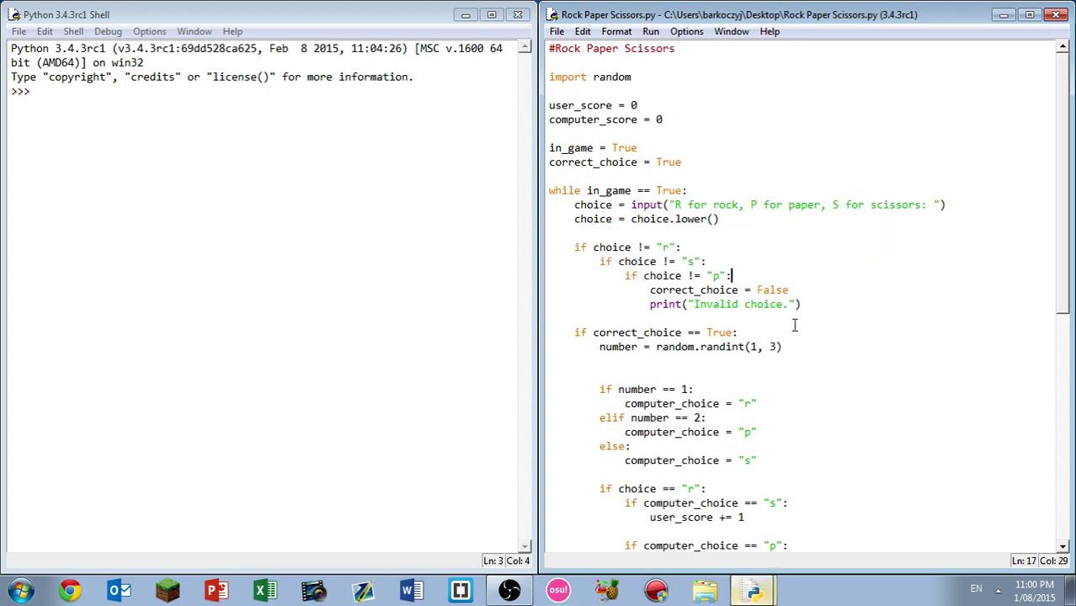
double_click(772, 289)
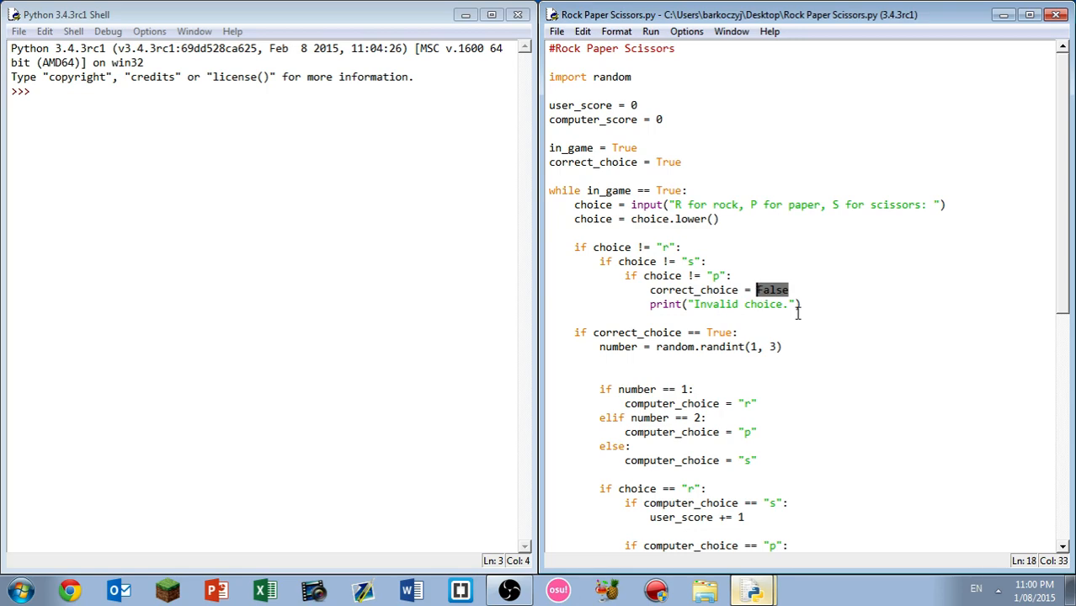
mouse_move(841, 332)
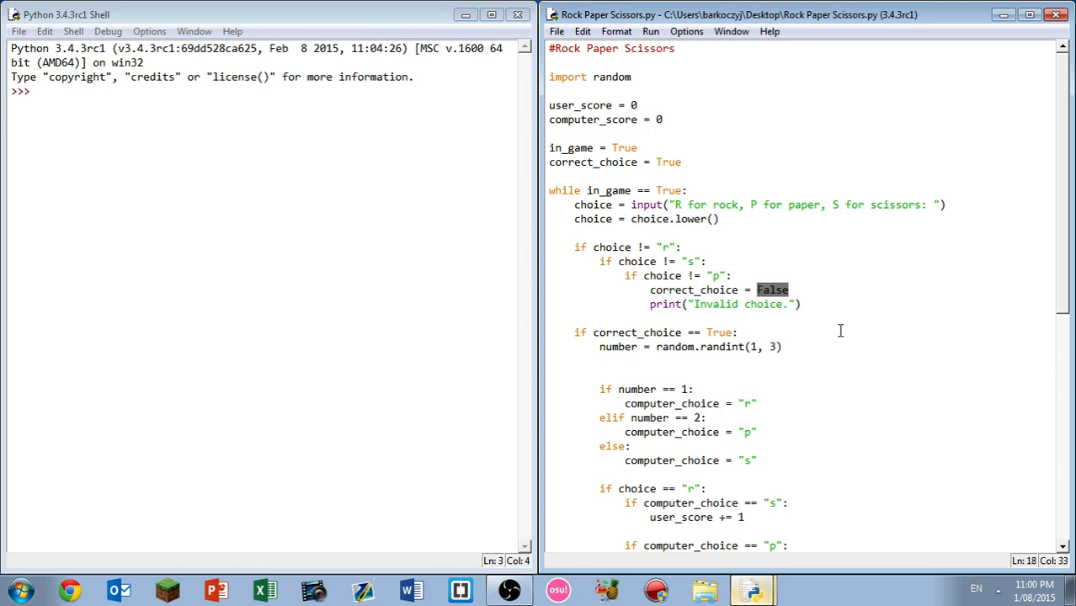
scroll("down", 3)
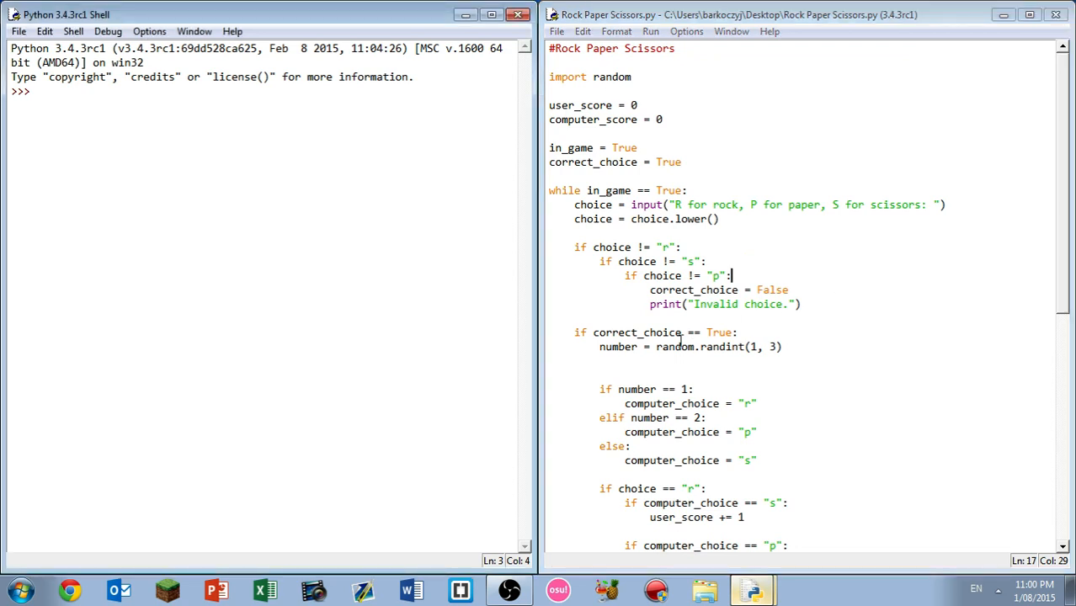
mouse_move(415, 316)
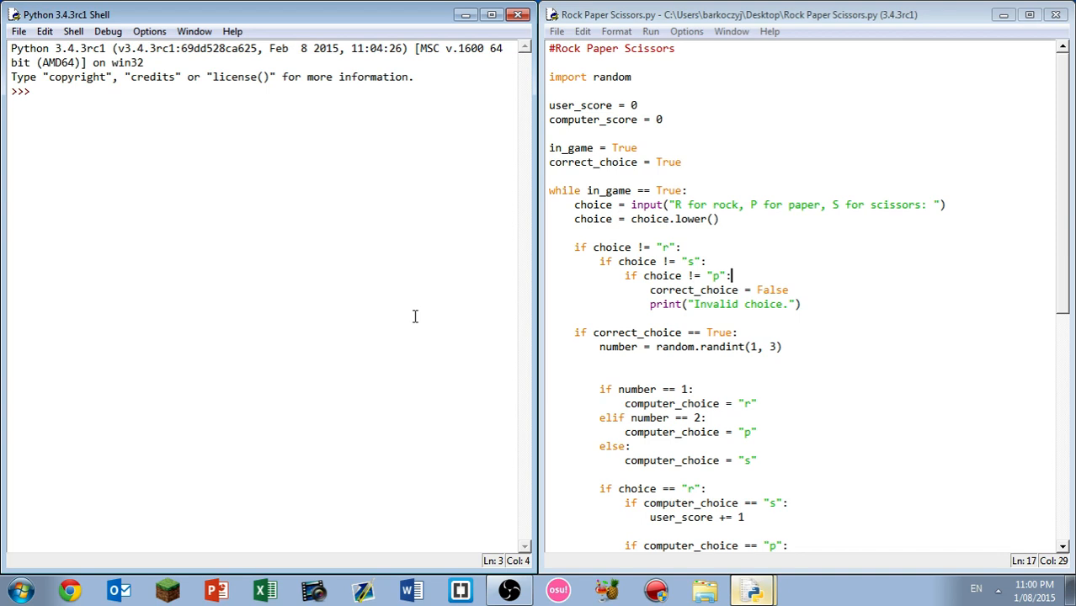
key("F5")
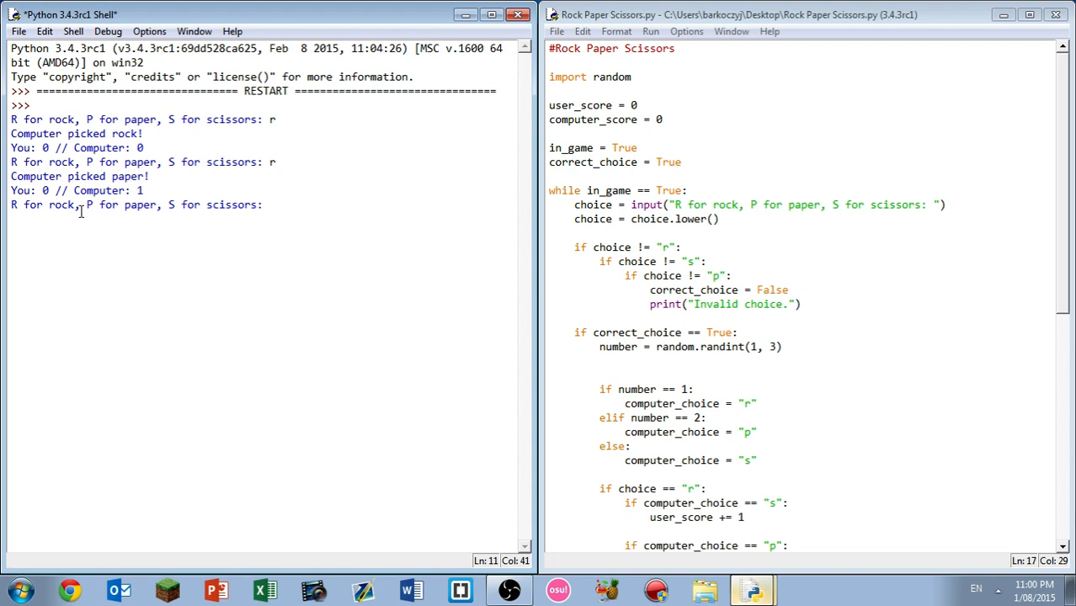
Step: Play several rounds in the shell entering s for scissors at each prompt
type("s")
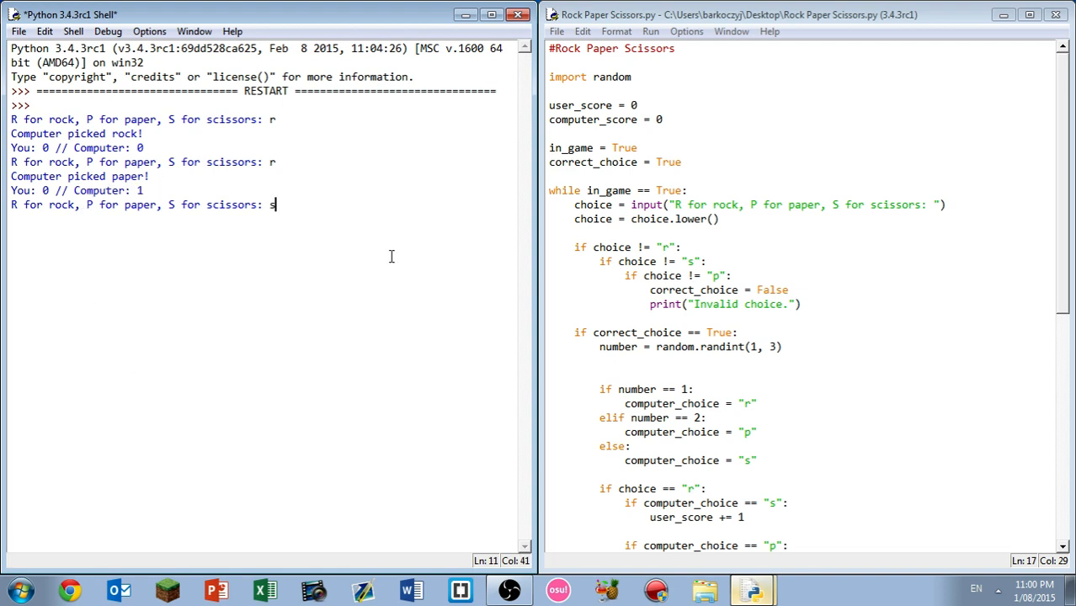
key("enter")
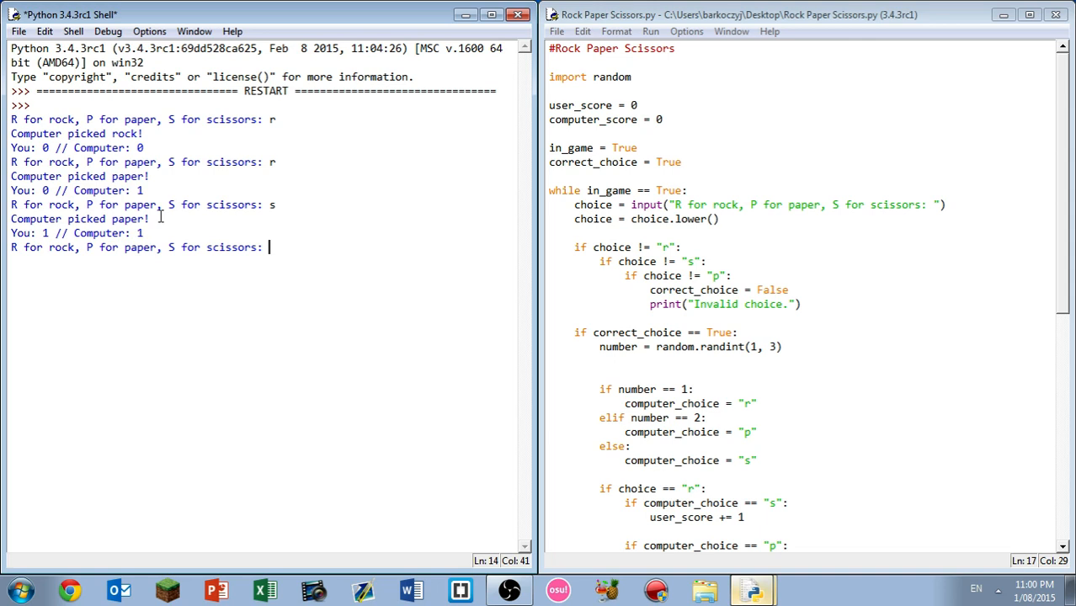
mouse_move(403, 267)
type("p")
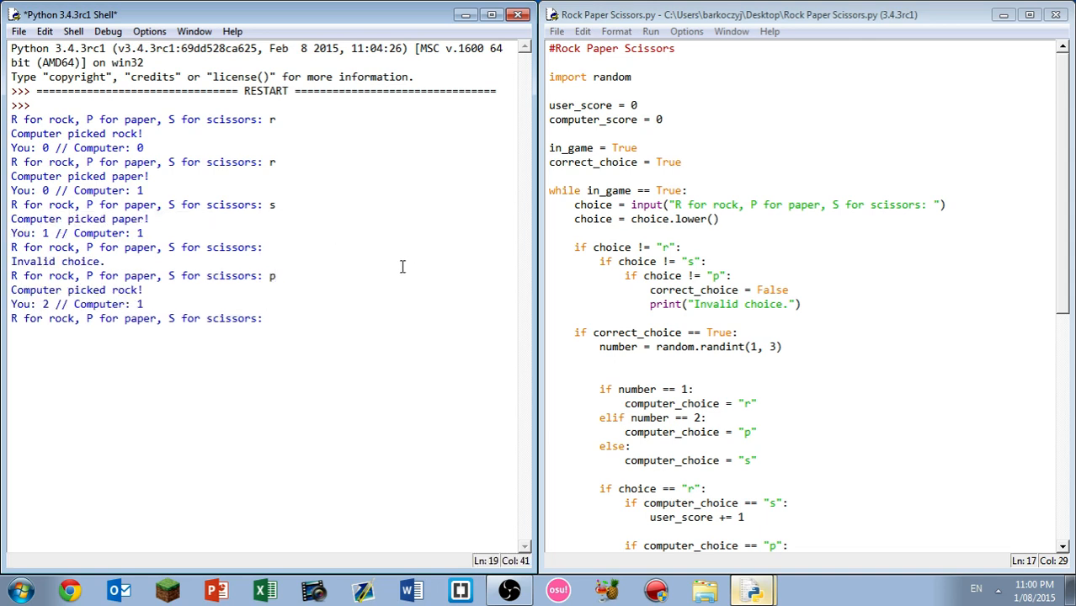
mouse_move(392, 328)
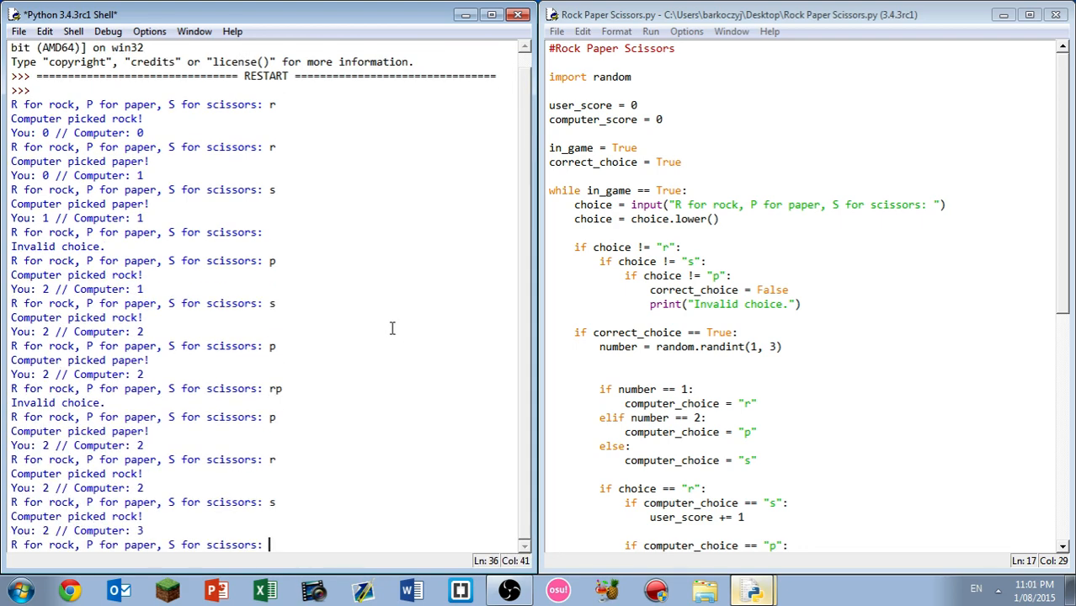
type("s")
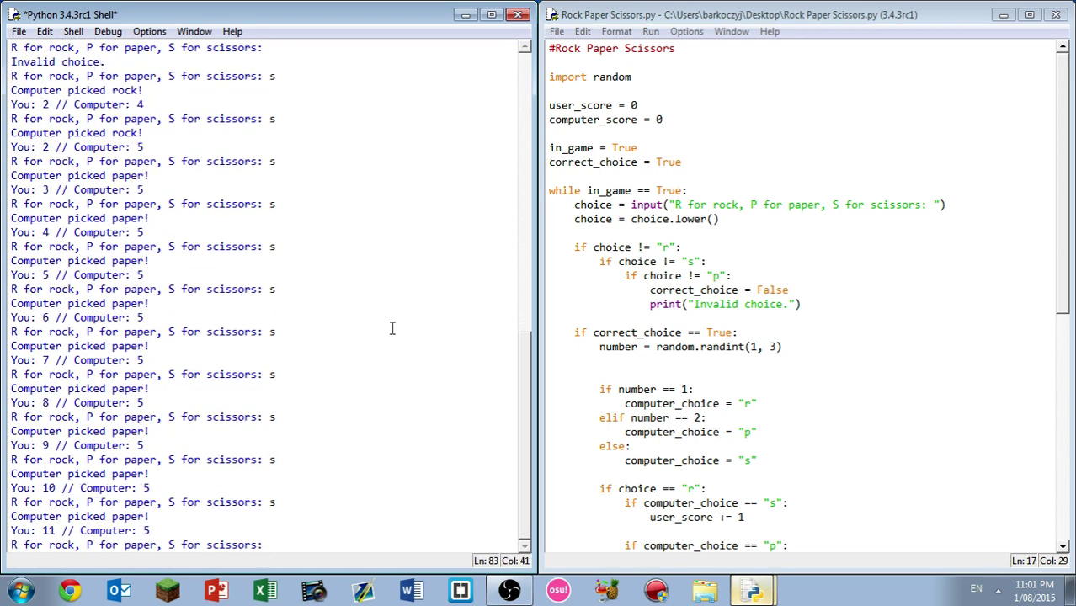
type("s")
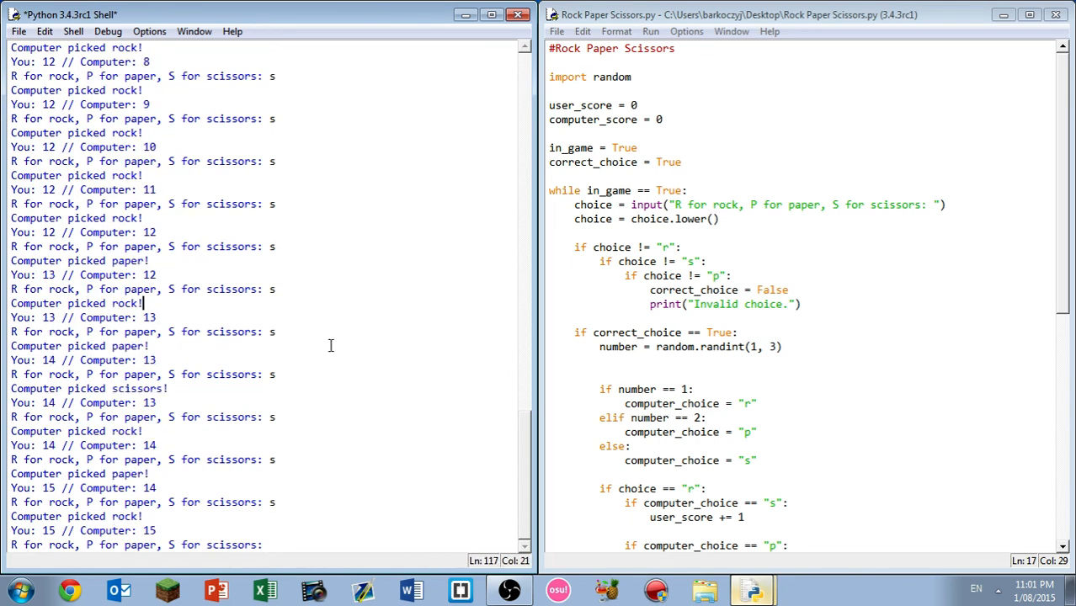
Step: Highlight recent rounds of output, clear the selection and return to the prompt
left_click_drag(12, 388, 275, 502)
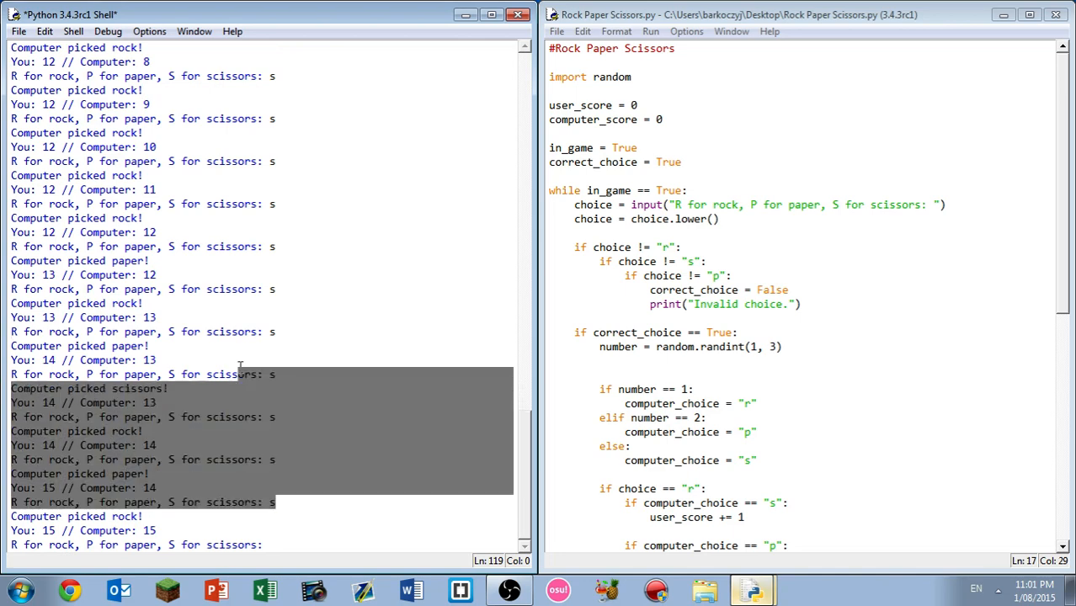
left_click(125, 446)
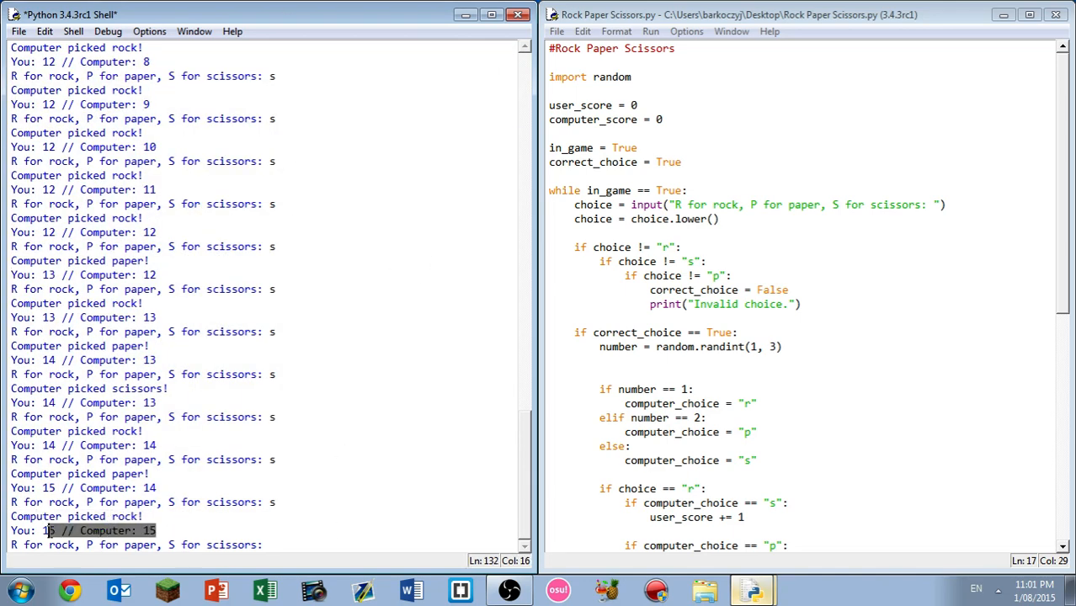
left_click(272, 544)
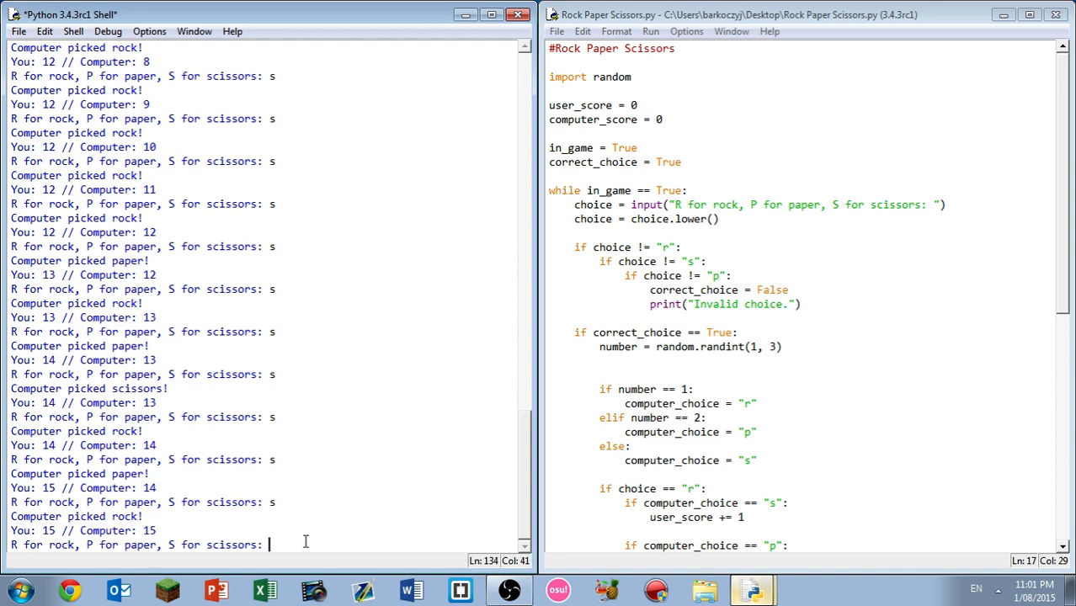